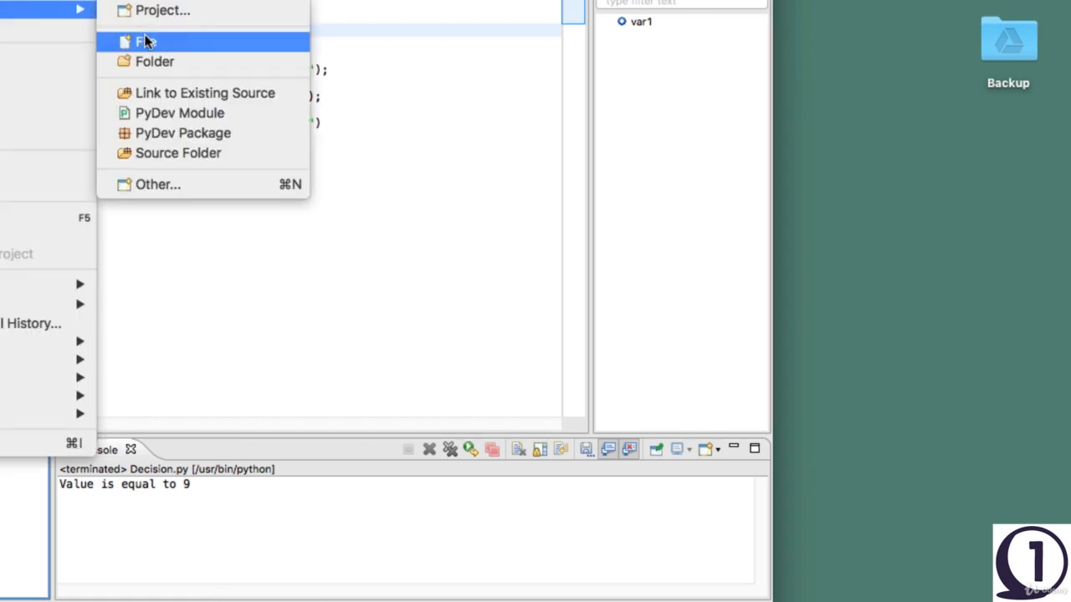
Create a new empty file in the PythonCalculator project
{"action": "left_click", "coordinate": [147, 42]}
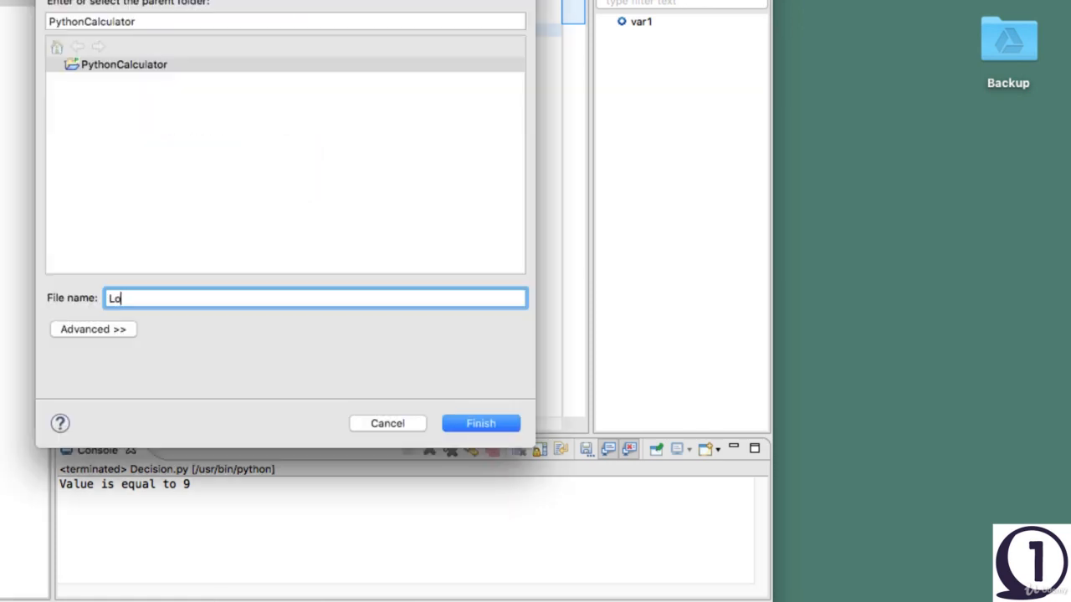
{"action": "left_click", "coordinate": [480, 422]}
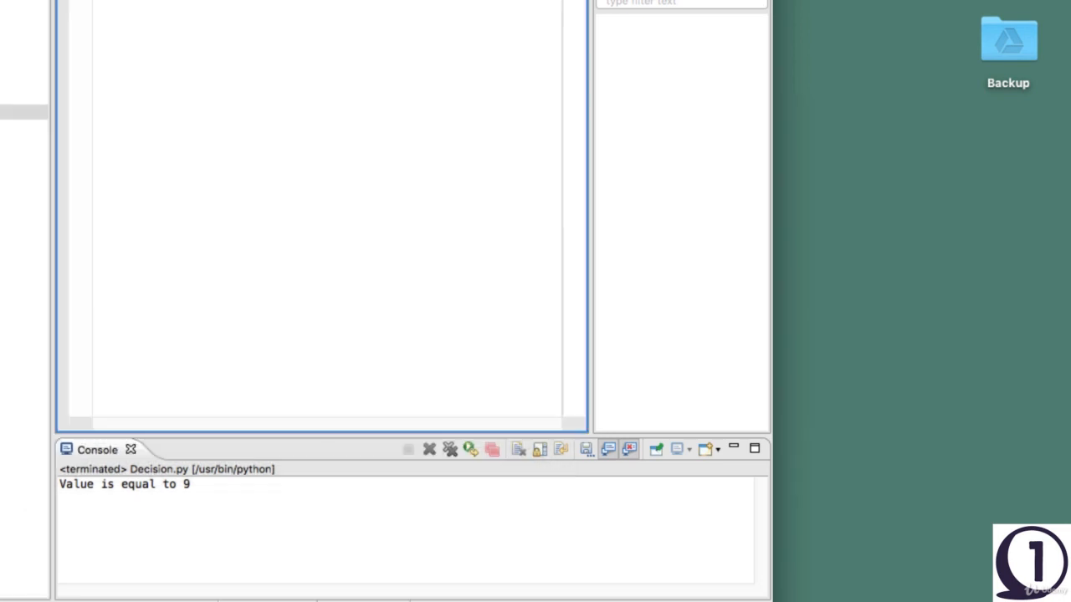
{"action": "mouse_move", "coordinate": [147, 10]}
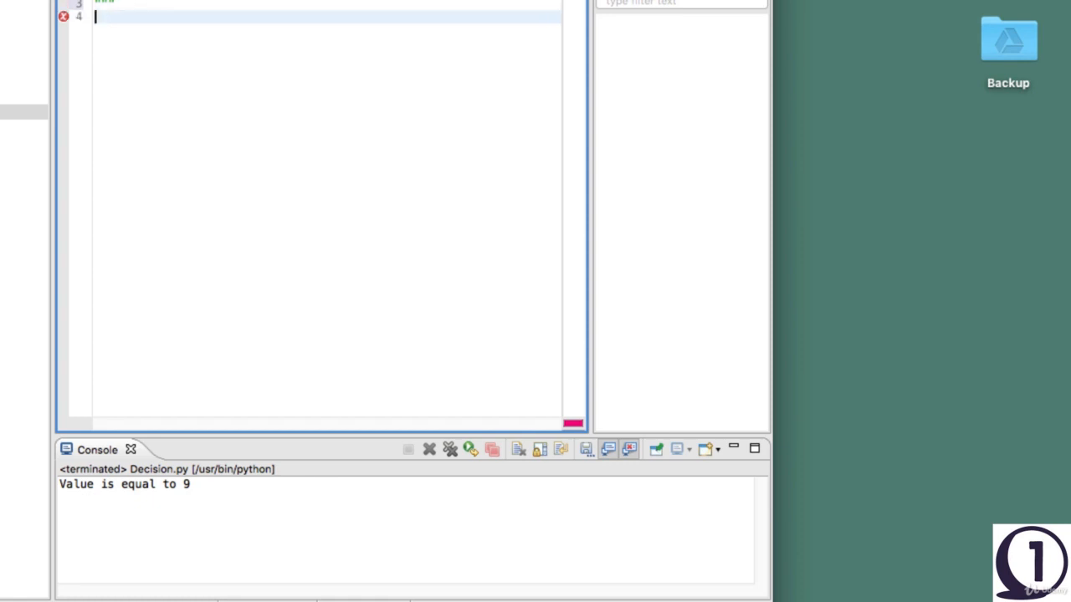
Add a new line below the docstring header, try print 12345, then delete it
{"action": "key", "text": "Return"}
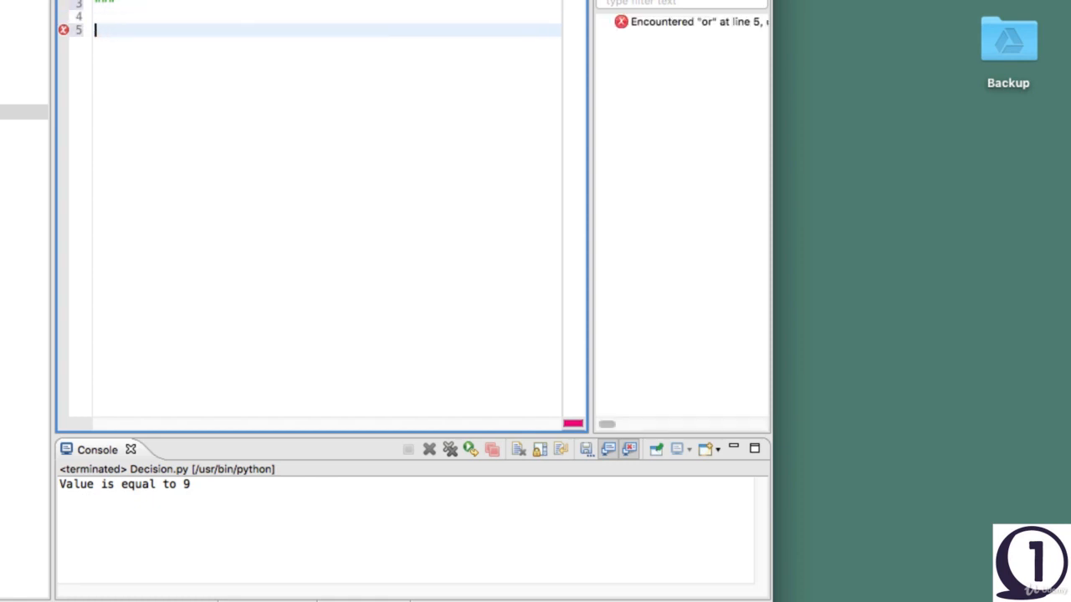
{"action": "type", "text": "print 1"}
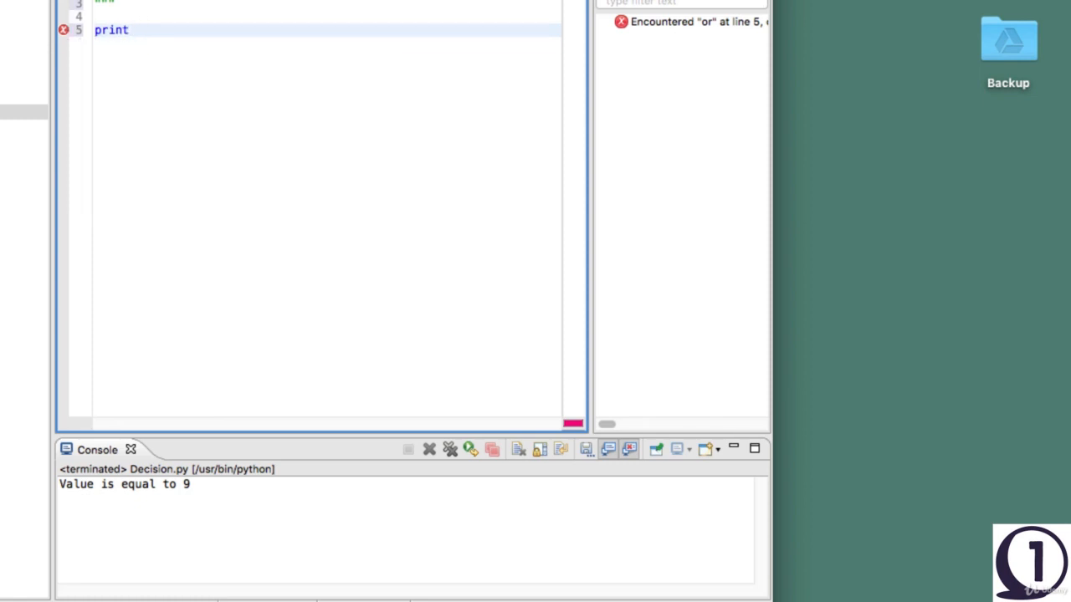
{"action": "type", "text": "12345"}
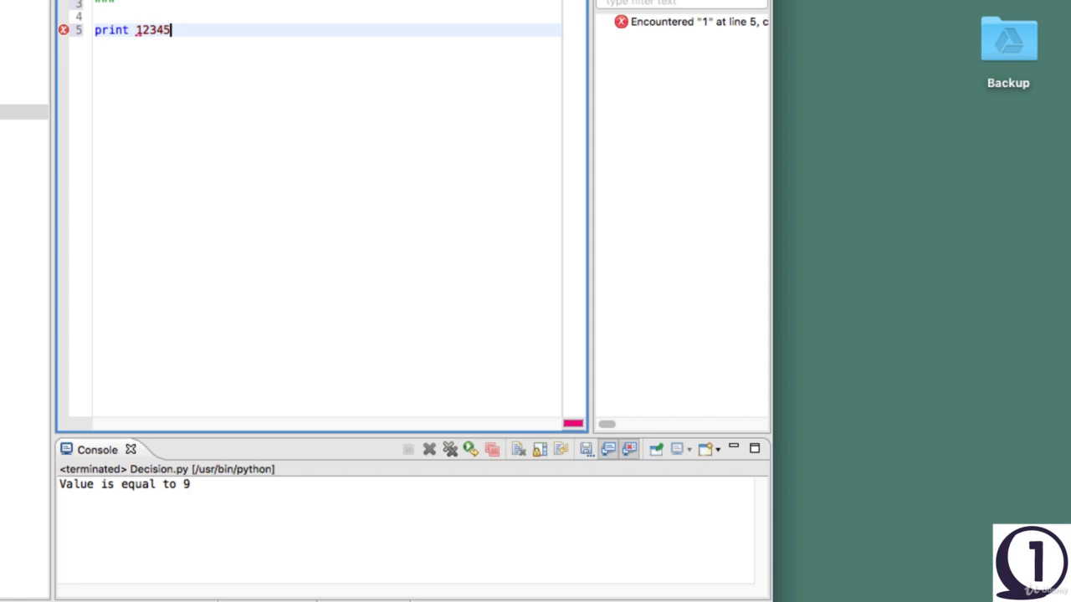
{"action": "key", "text": "Backspace"}
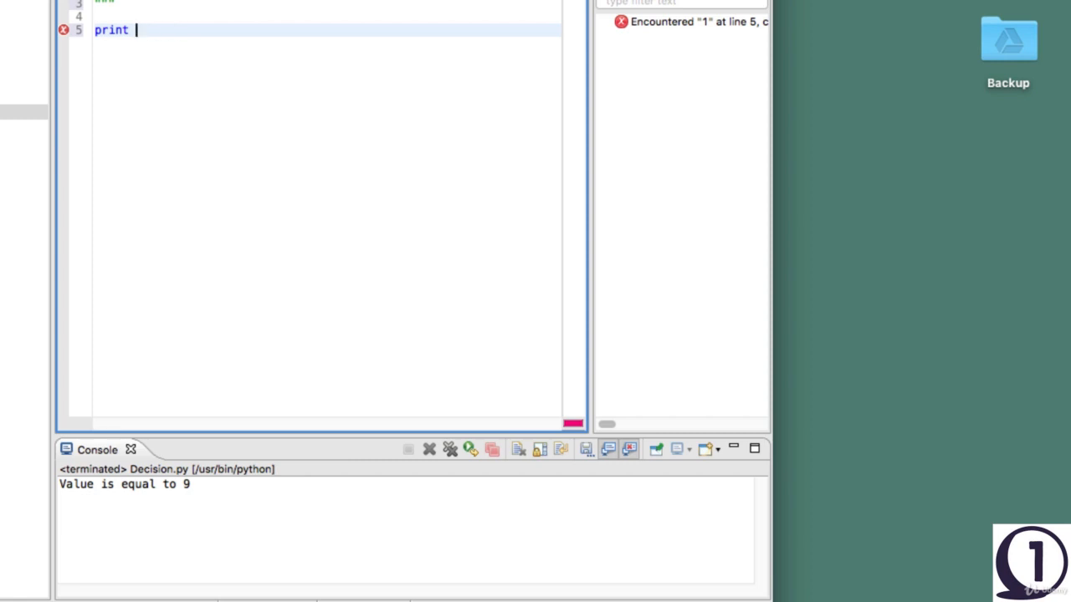
{"action": "key", "text": "Backspace"}
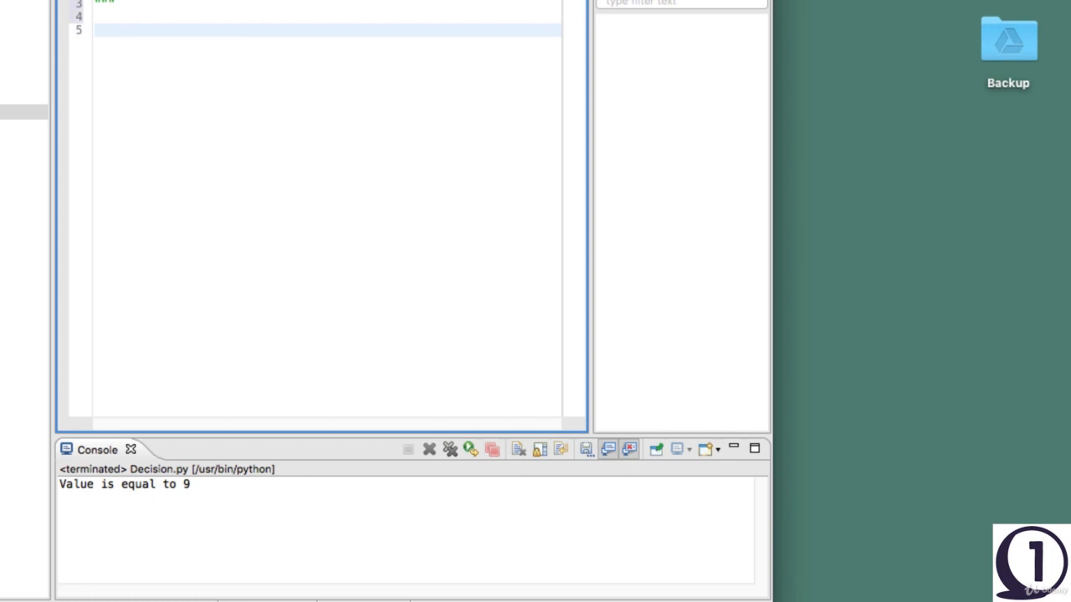
Type i=0; and the while (i < 100) loop condition
{"action": "type", "text": "i="}
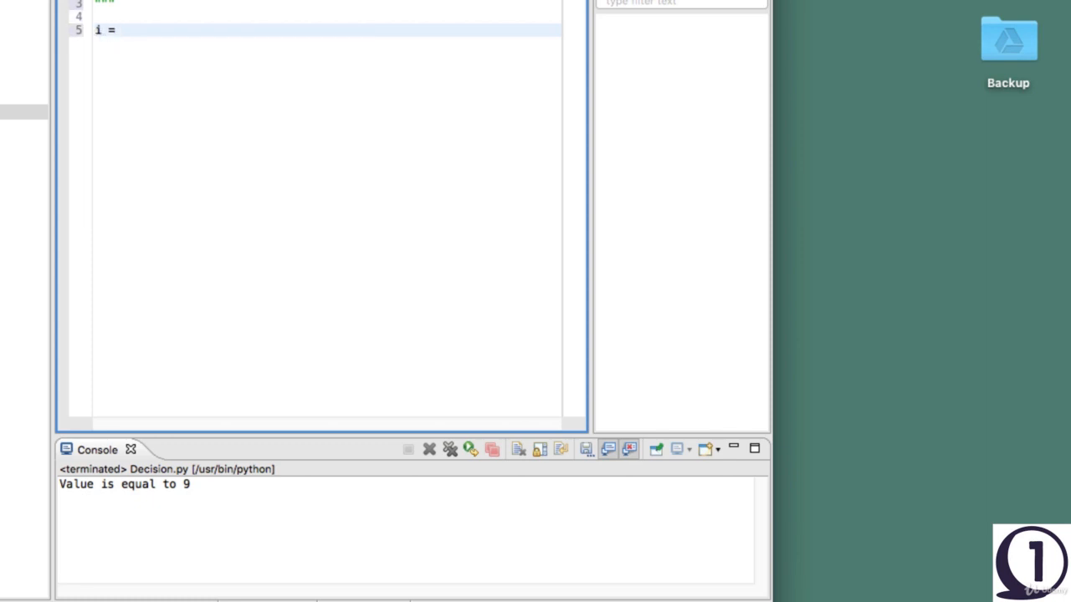
{"action": "type", "text": "0;"}
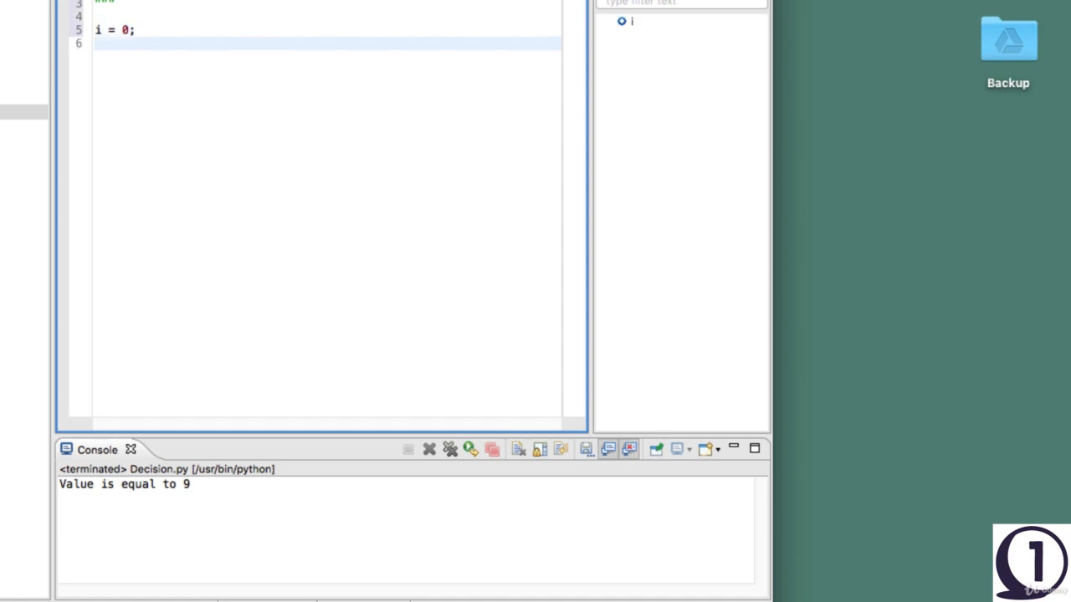
{"action": "type", "text": "while"}
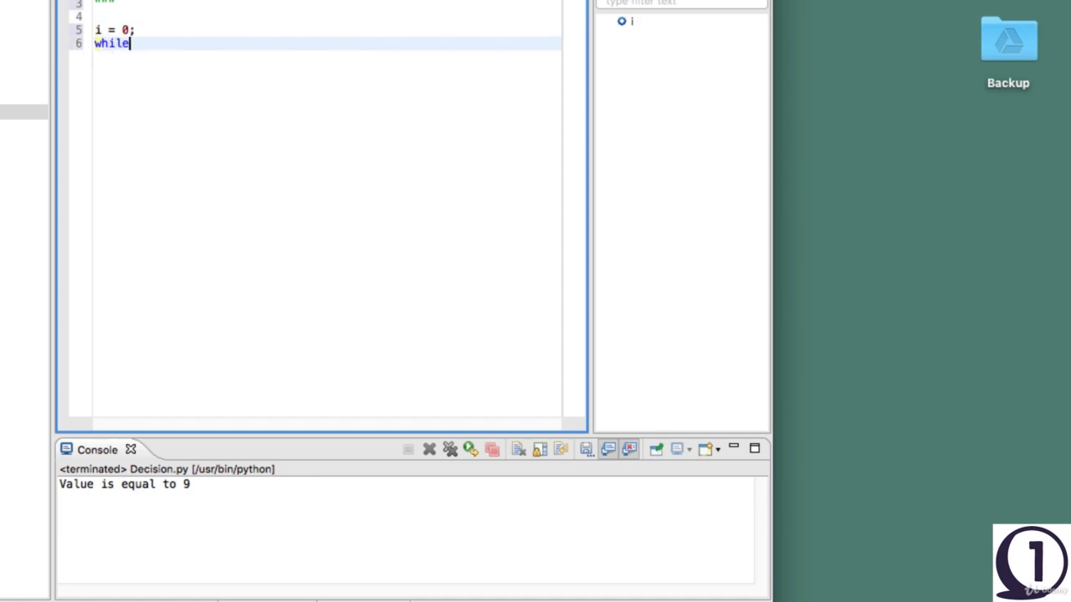
{"action": "type", "text": "(i <)"}
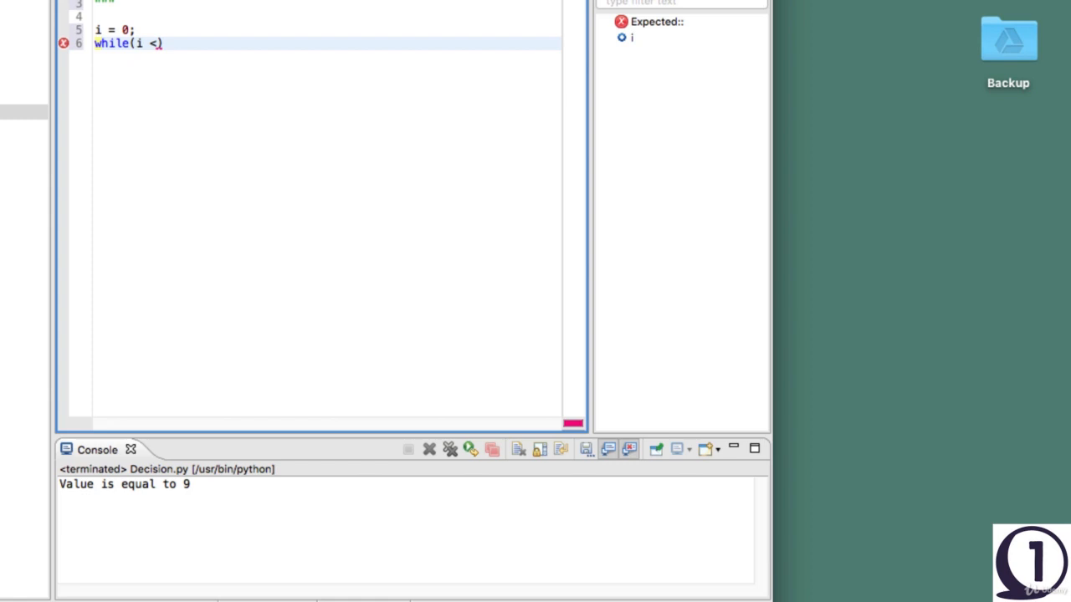
{"action": "type", "text": "10"}
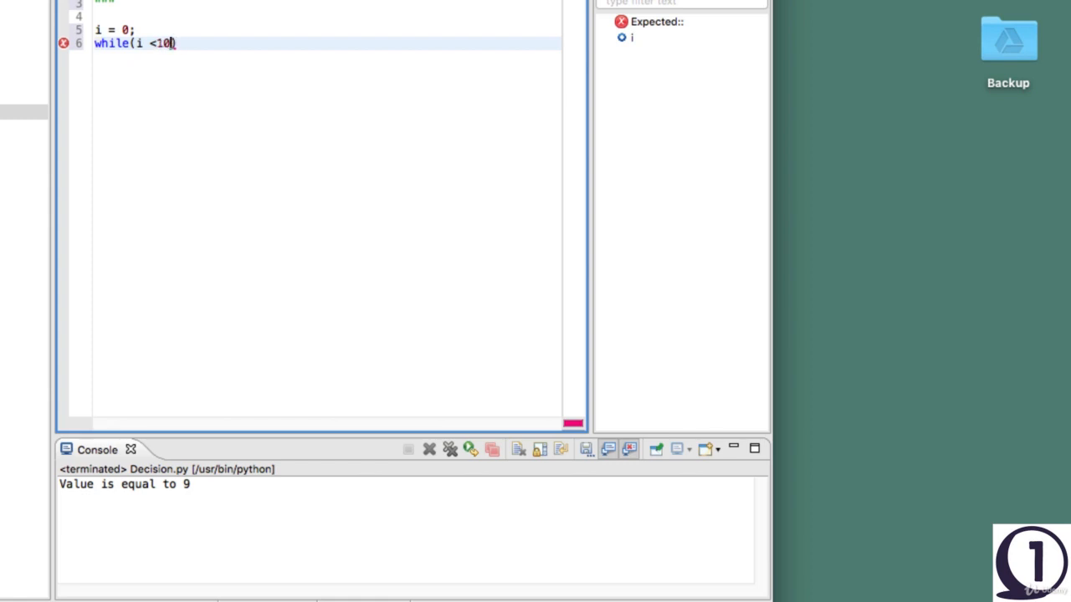
{"action": "type", "text": "00"}
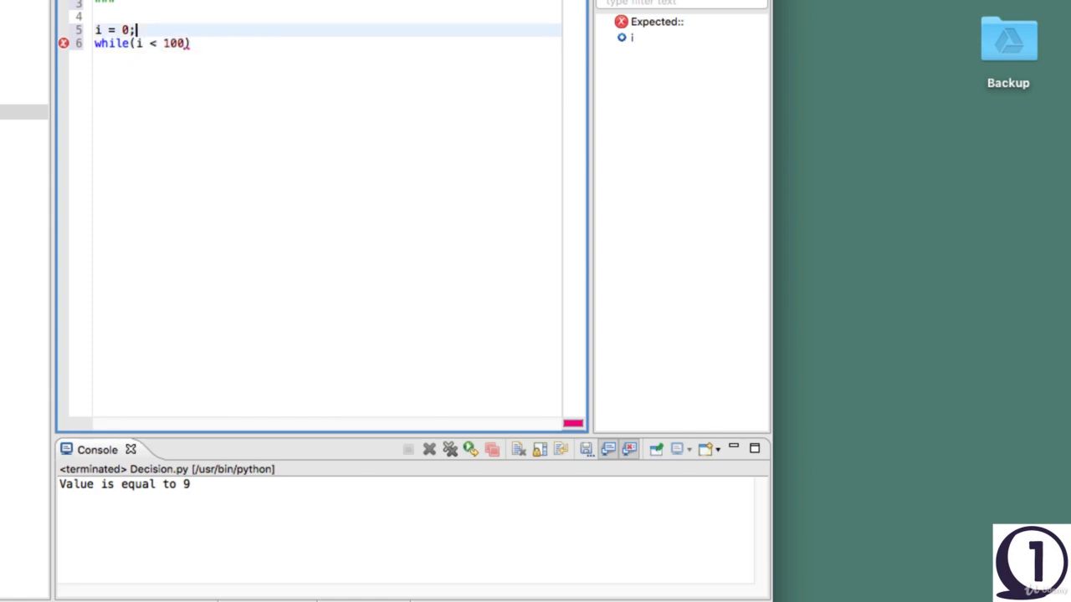
{"action": "left_click", "coordinate": [132, 43]}
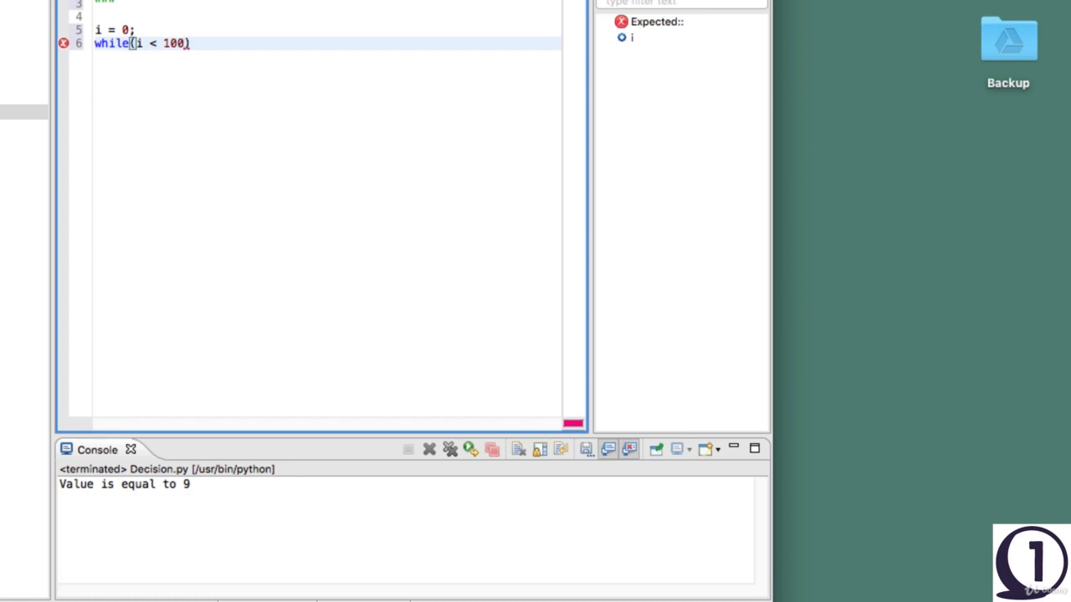
Finish the while loop body with print(i) and i+=1;
{"action": "type", "text": ";"}
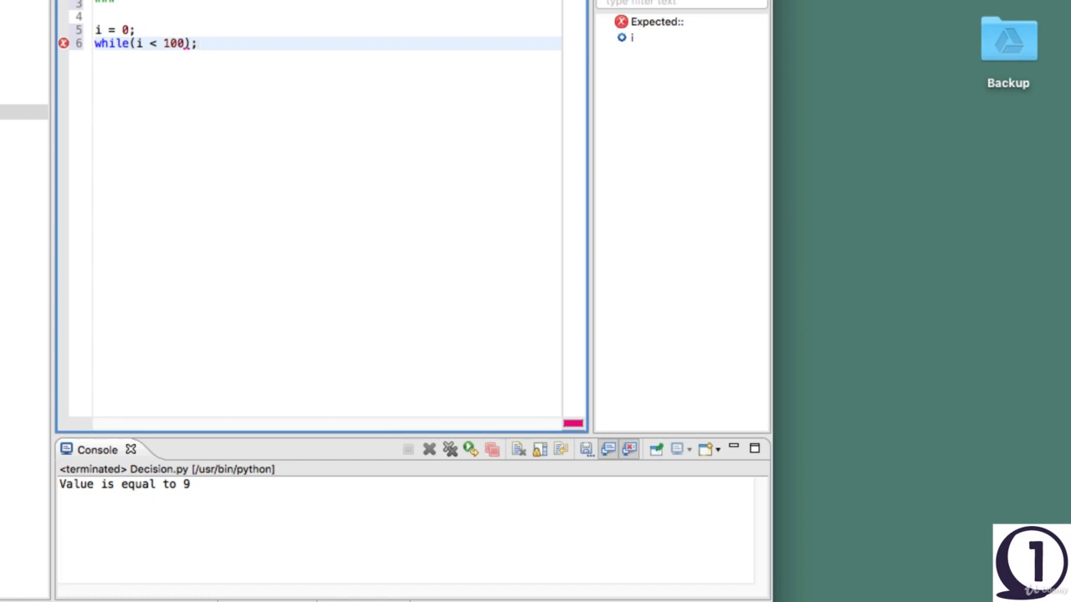
{"action": "type", "text": ":"}
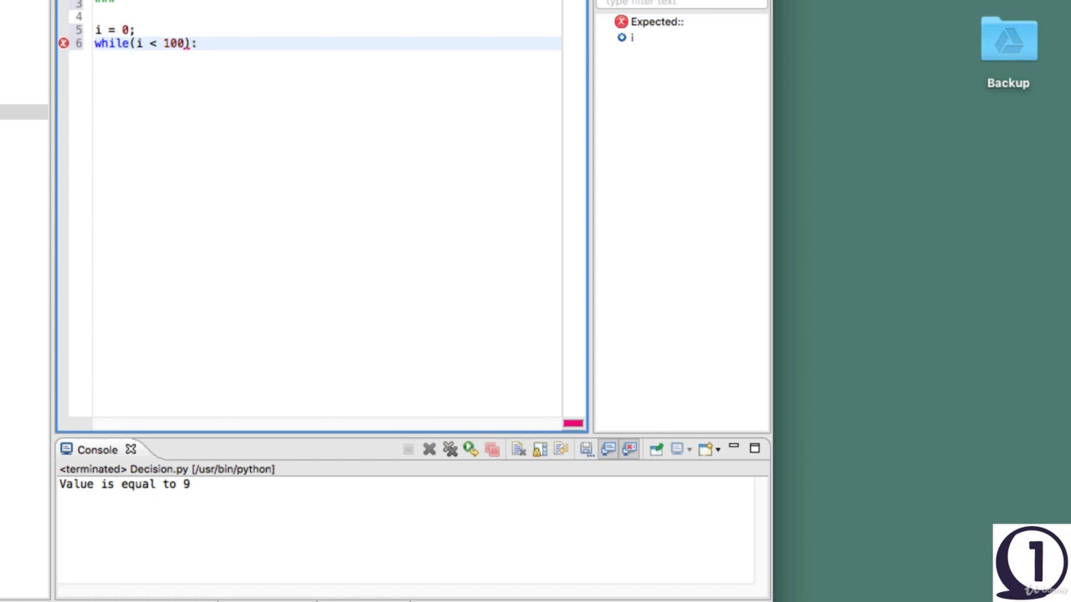
{"action": "type", "text": "or"}
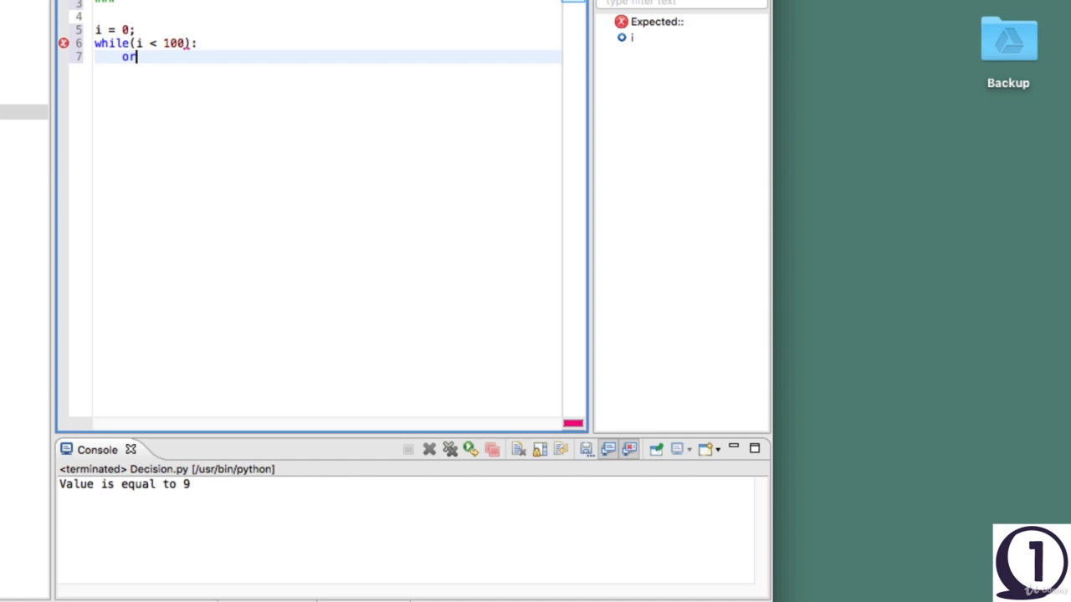
{"action": "type", "text": "print"}
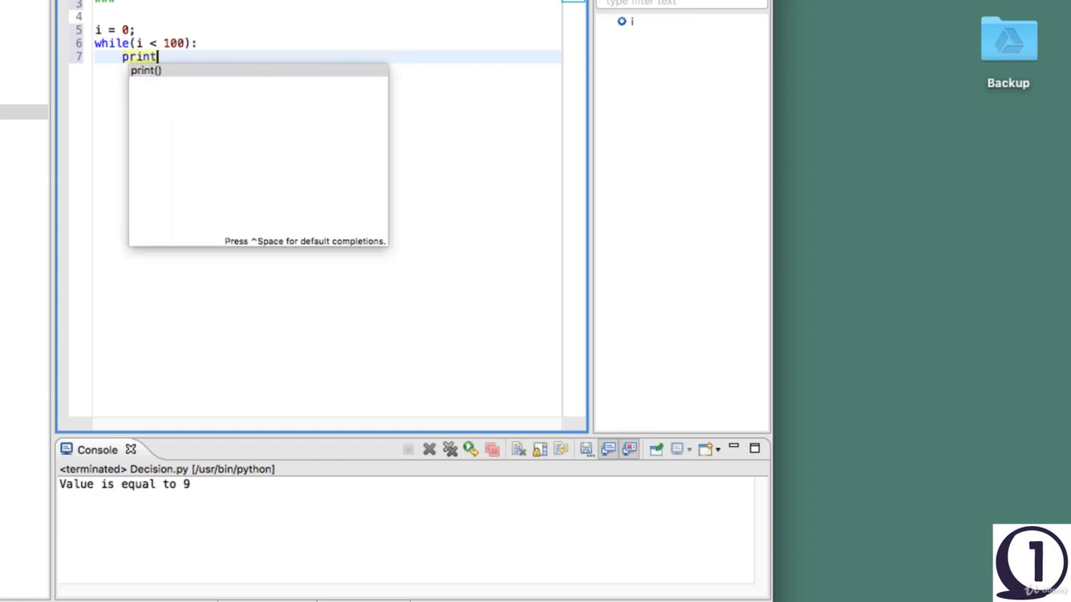
{"action": "type", "text": "(i);"}
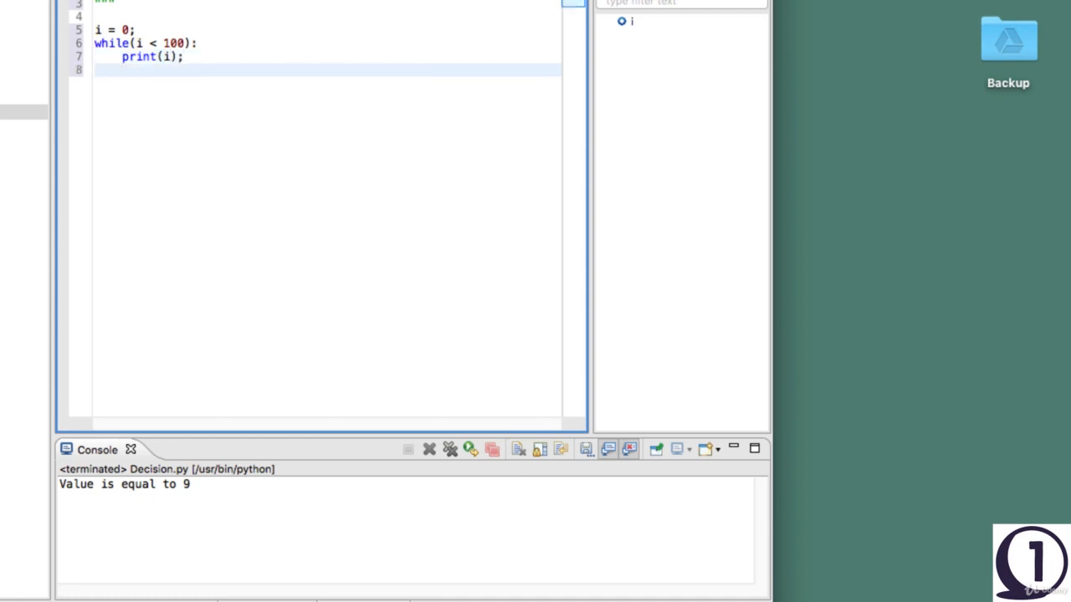
{"action": "type", "text": "i"}
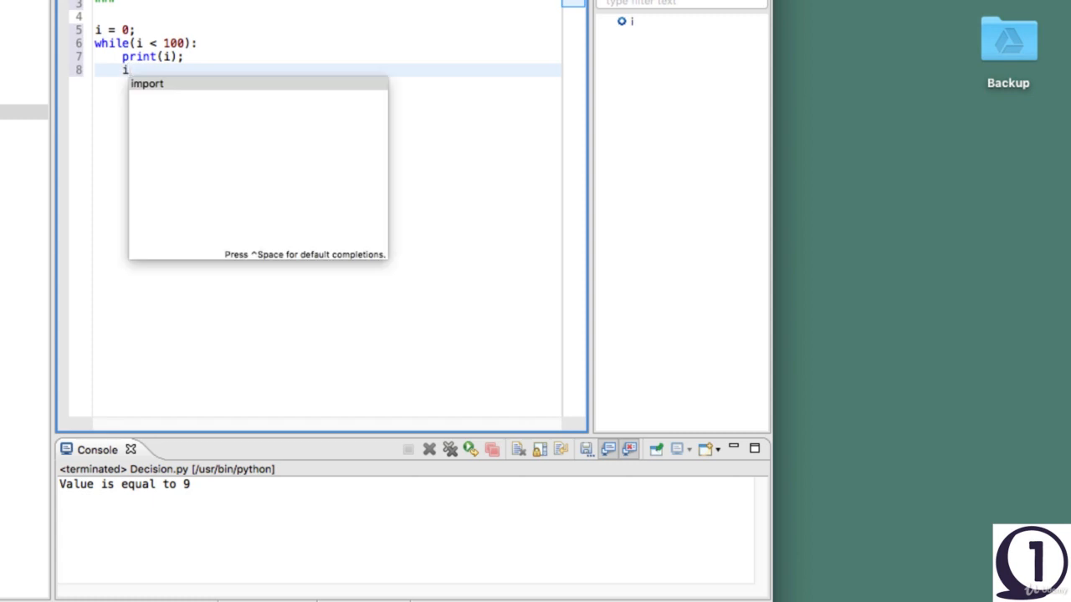
{"action": "type", "text": "+=1"}
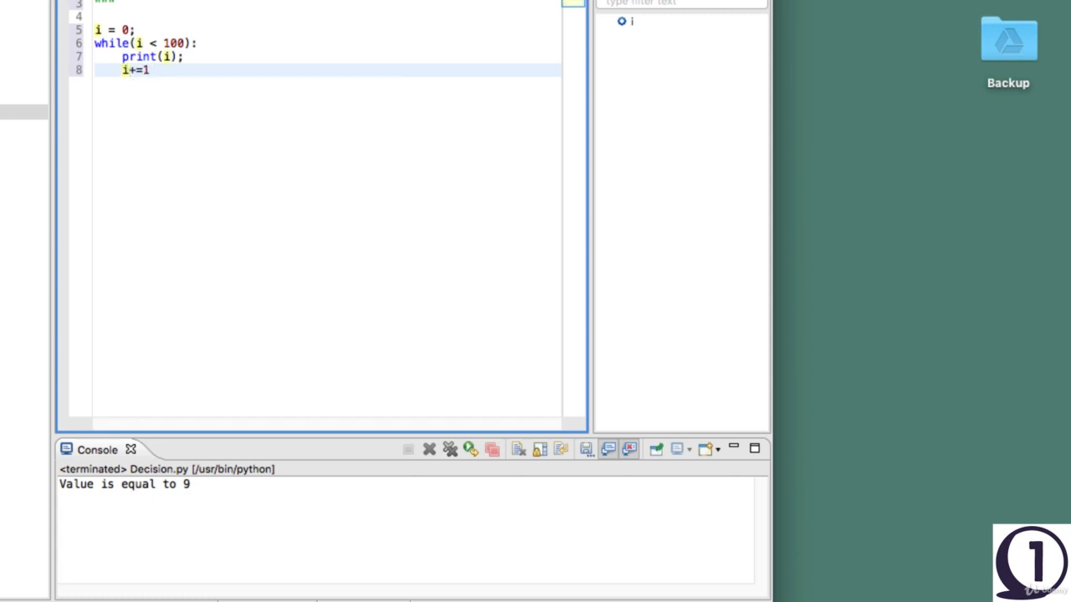
{"action": "type", "text": ";"}
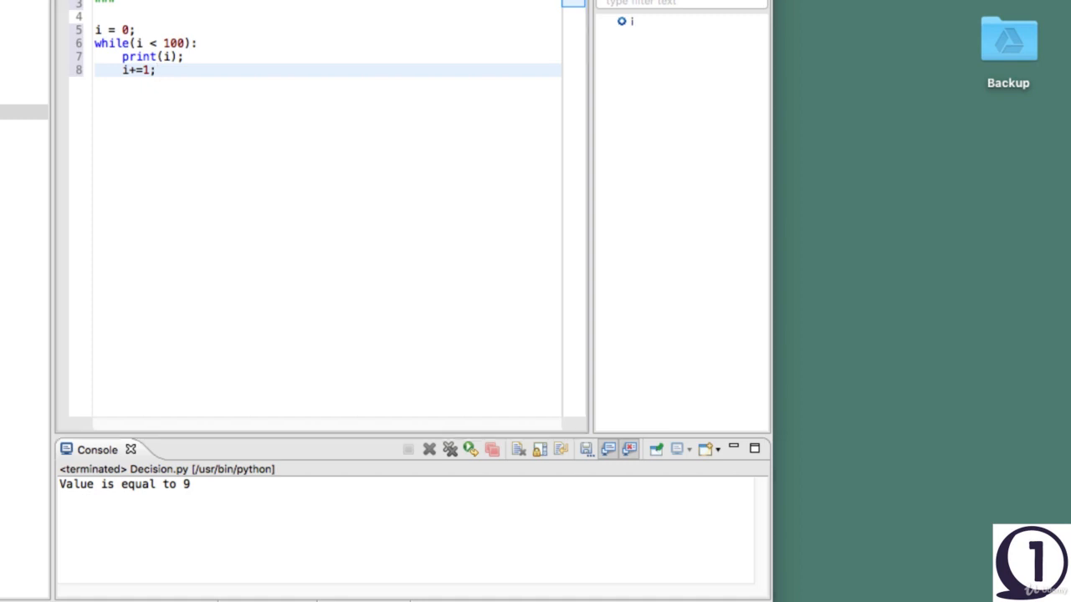
{"action": "mouse_move", "coordinate": [341, 162]}
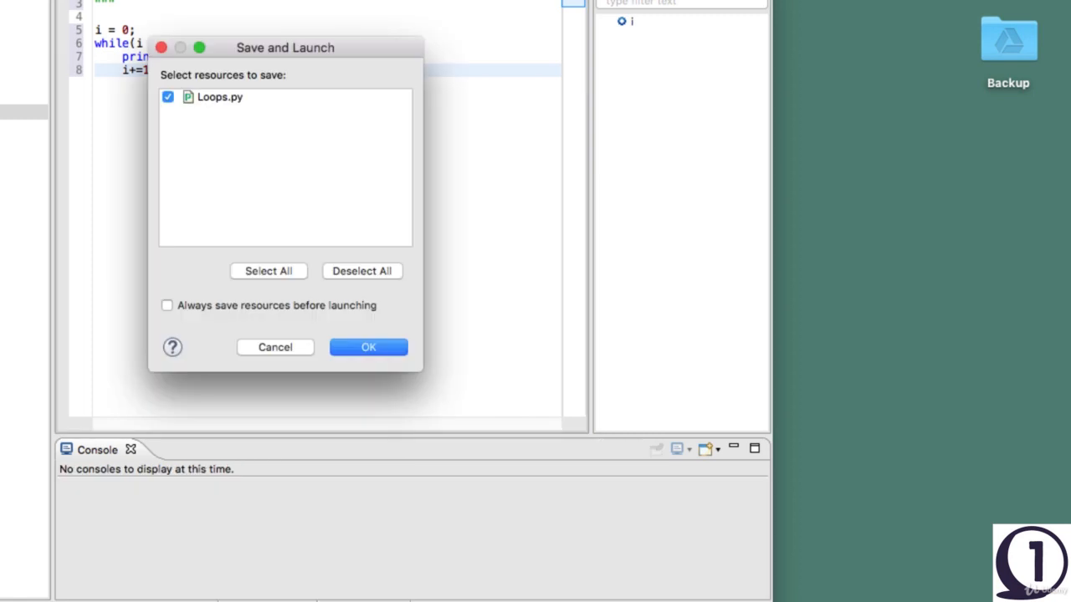
Save and run Loops.py, review the 0–99 console output, and add a line after i+=1;
{"action": "left_click", "coordinate": [368, 348]}
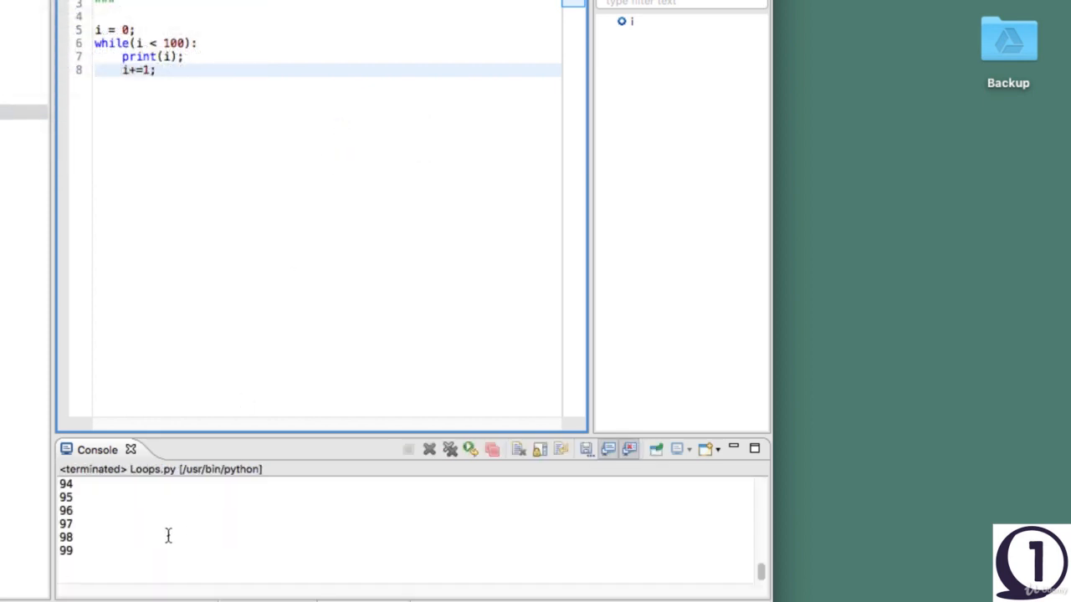
{"action": "scroll", "scroll_direction": "up", "scroll_amount": 3}
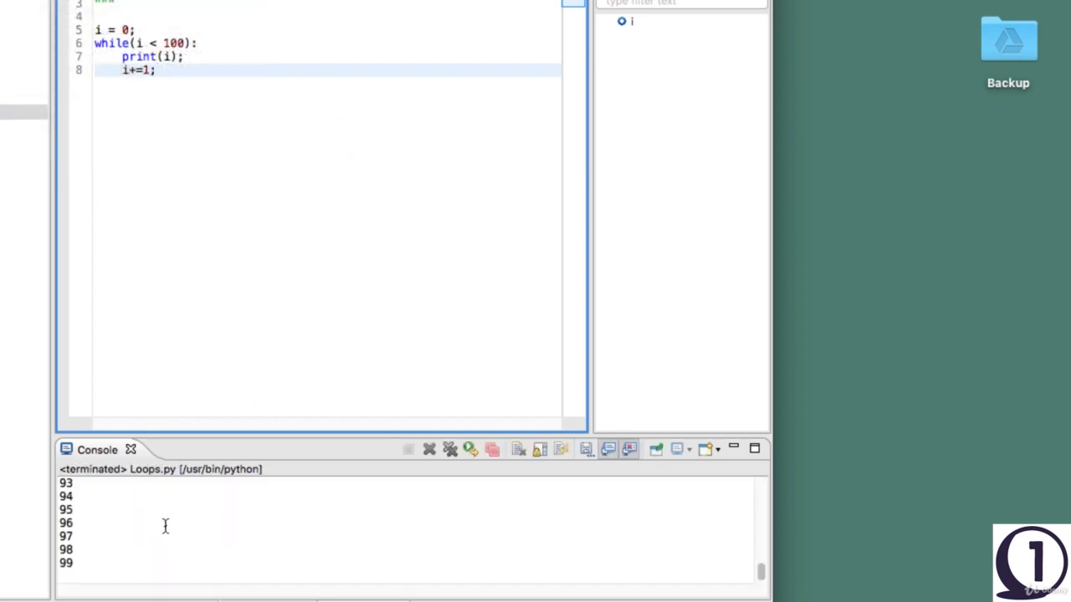
{"action": "left_click", "coordinate": [155, 70]}
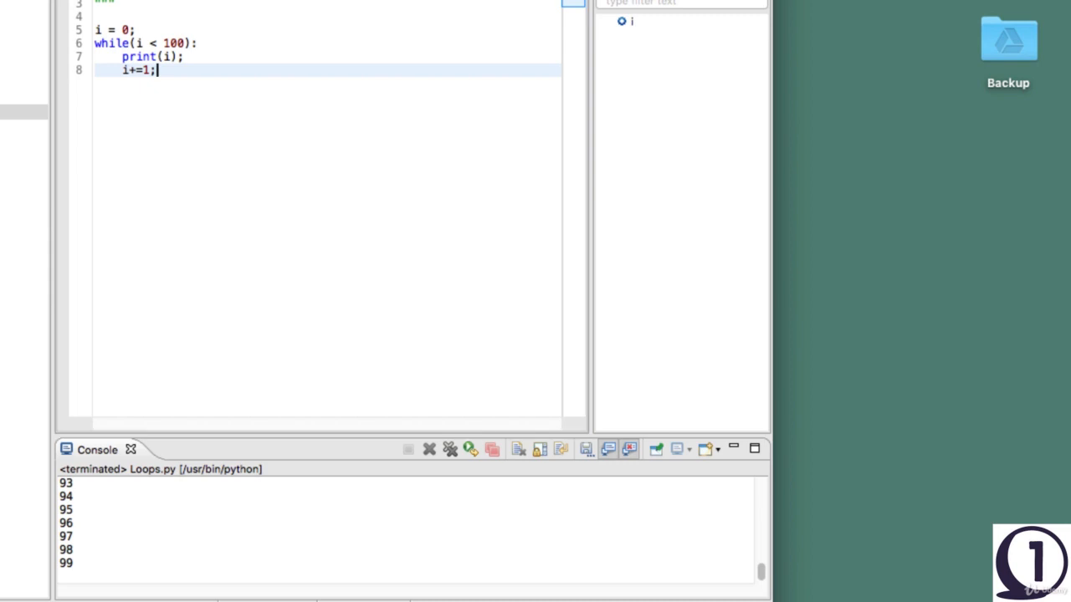
{"action": "key", "text": "Return"}
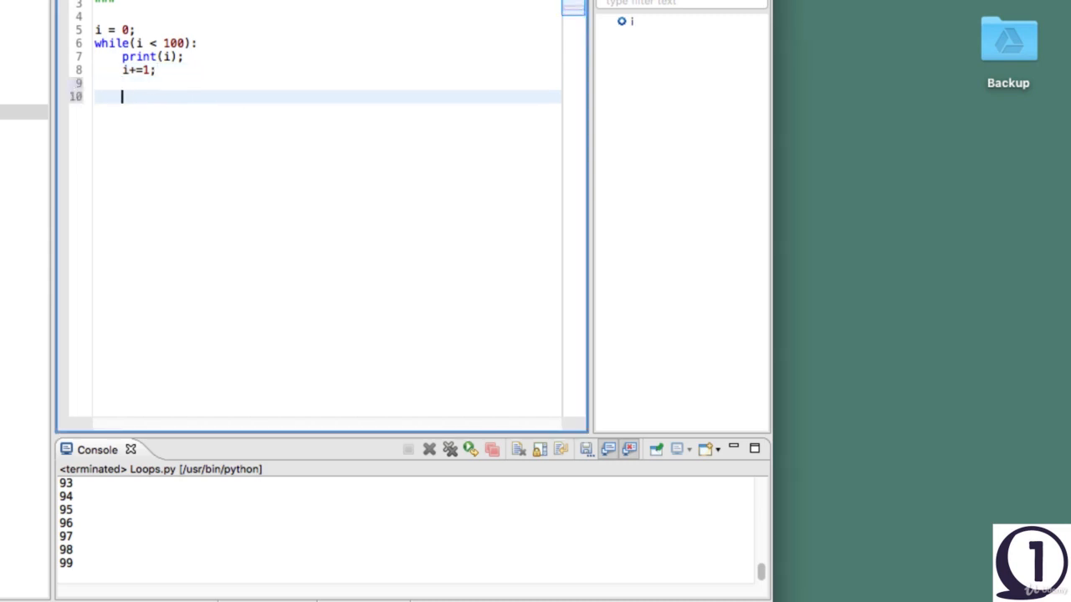
Write a for i in range(1,100): loop that prints i
{"action": "type", "text": "for i in"}
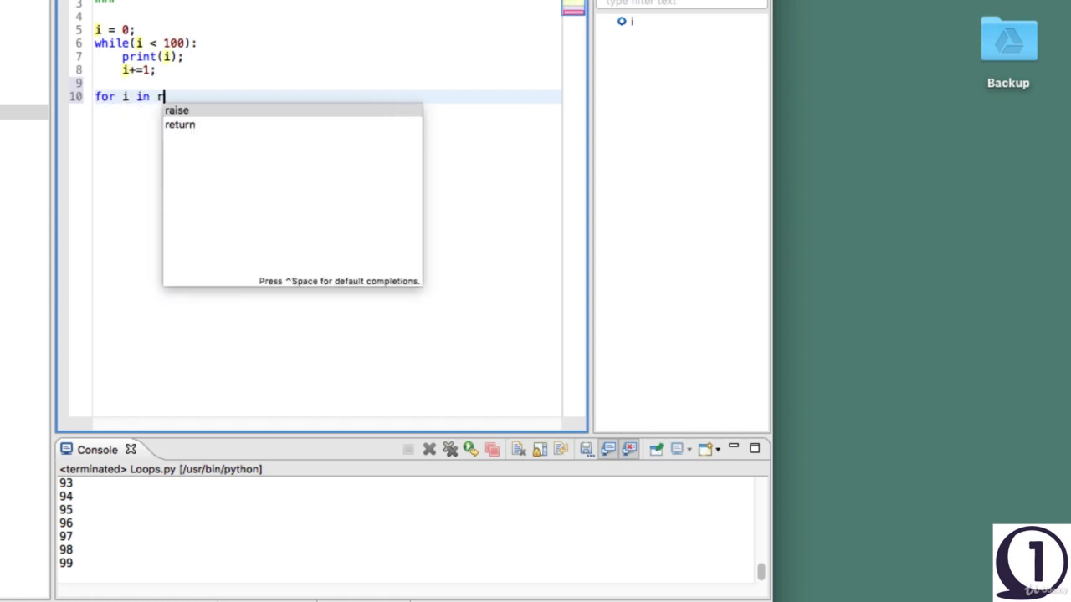
{"action": "type", "text": "range()"}
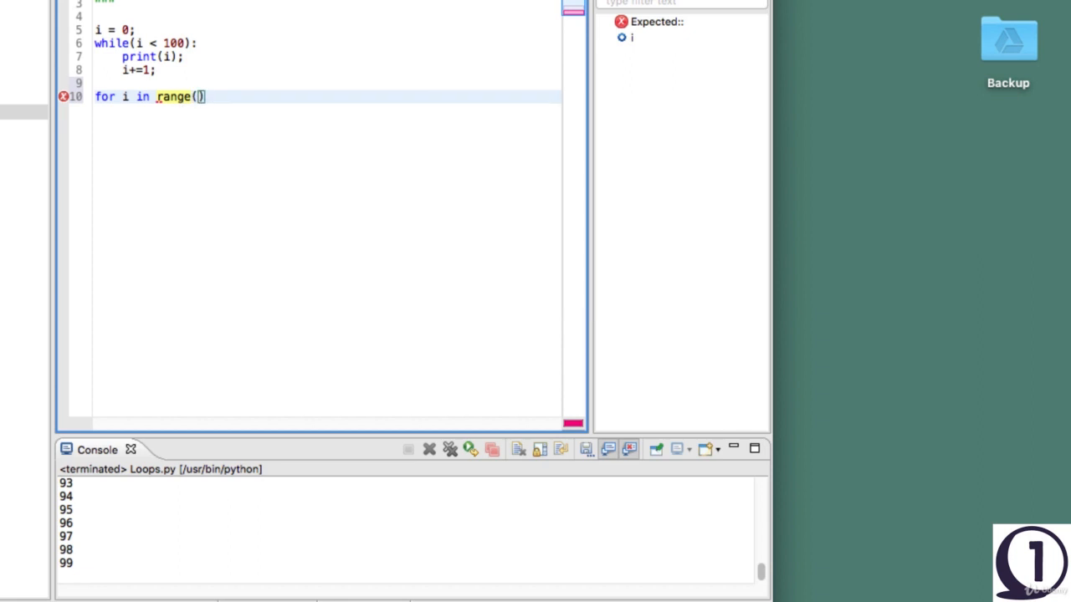
{"action": "type", "text": "1,100"}
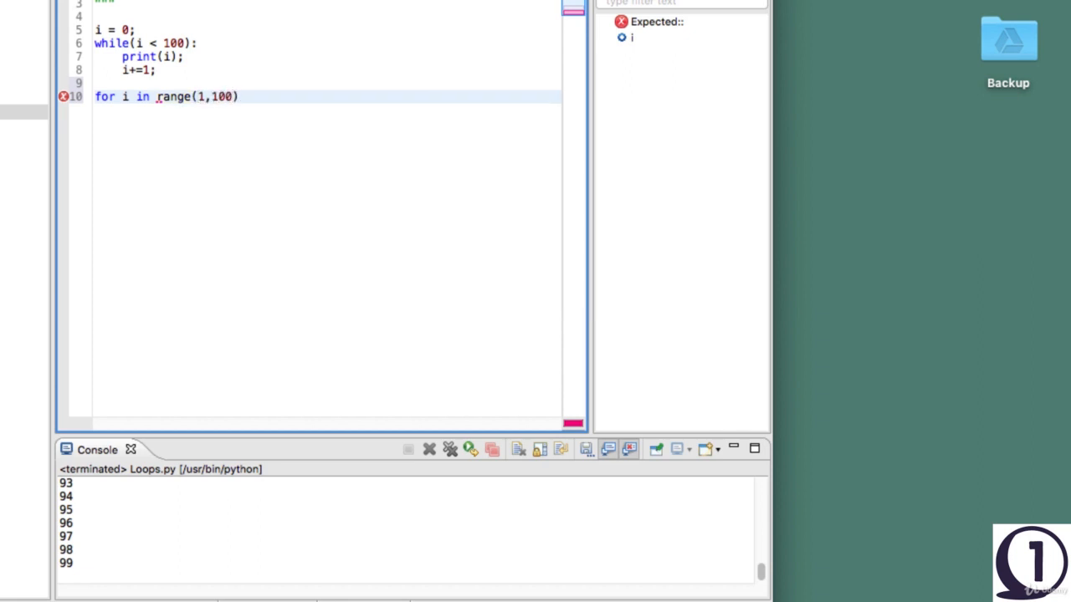
{"action": "type", "text": ":"}
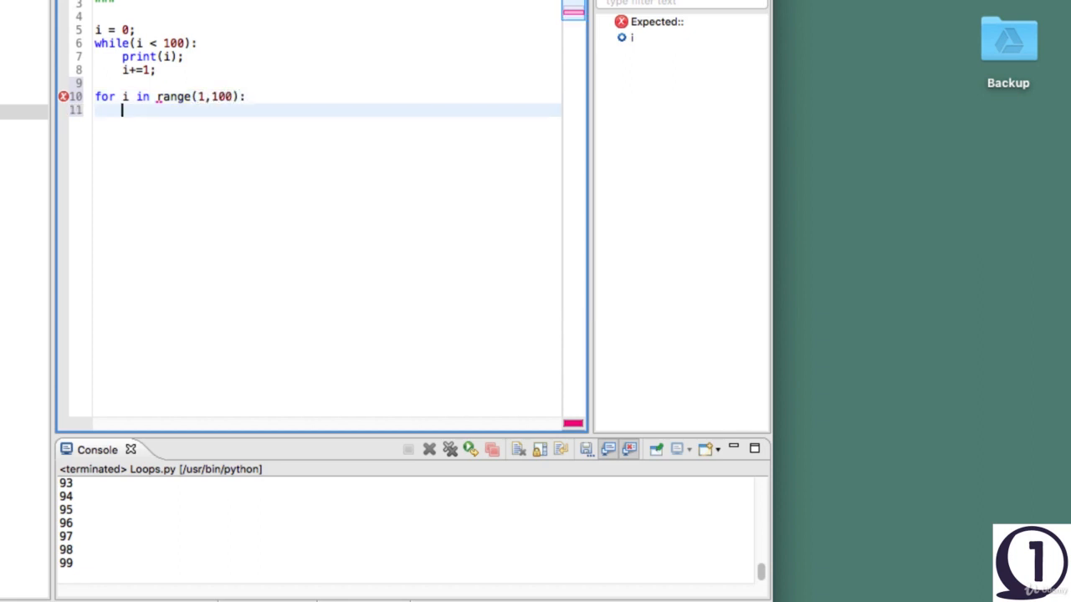
{"action": "type", "text": "p"}
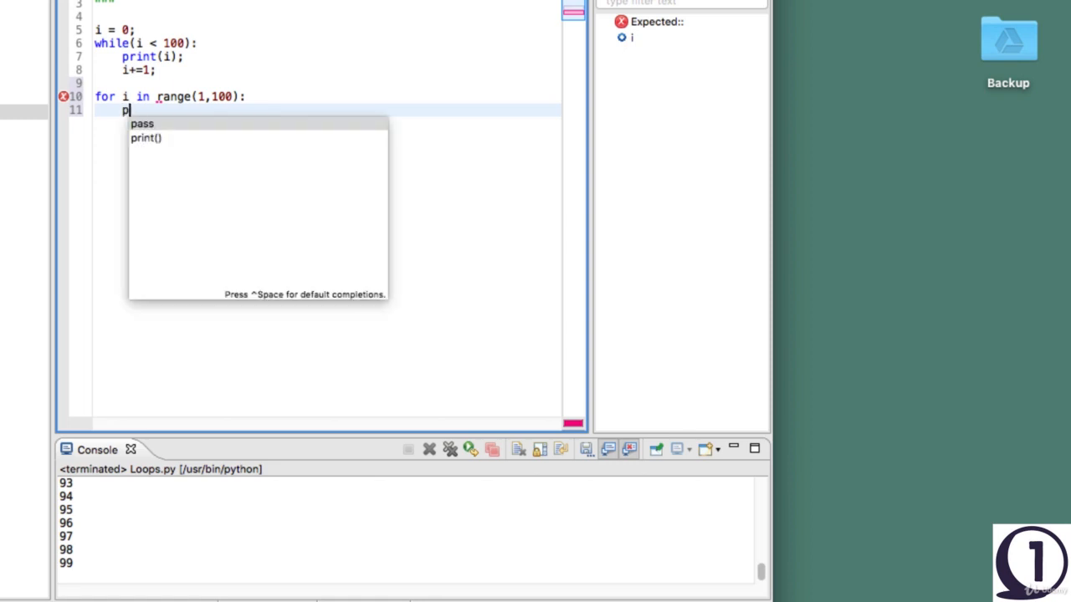
{"action": "type", "text": "rint(u"}
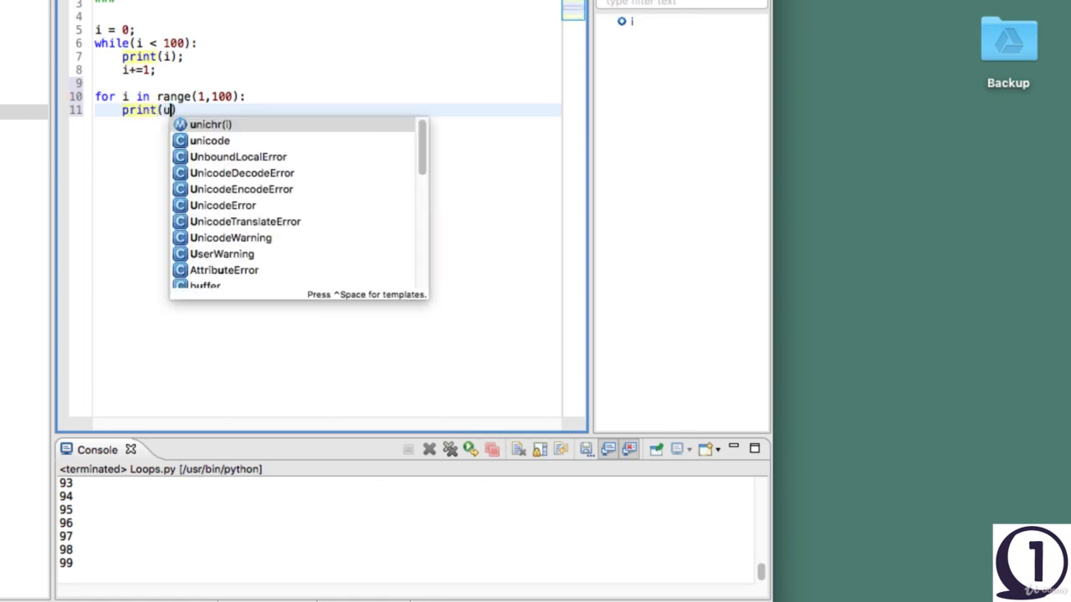
{"action": "type", "text": "i"}
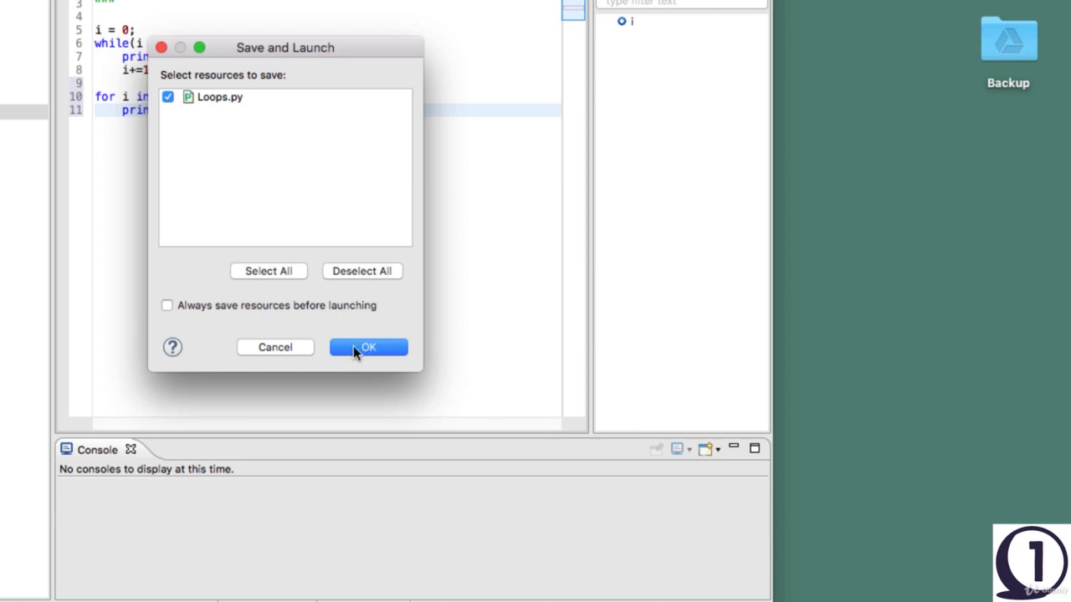
Save and launch Loops.py, then scroll the console showing both loops' numbers
{"action": "left_click", "coordinate": [368, 347]}
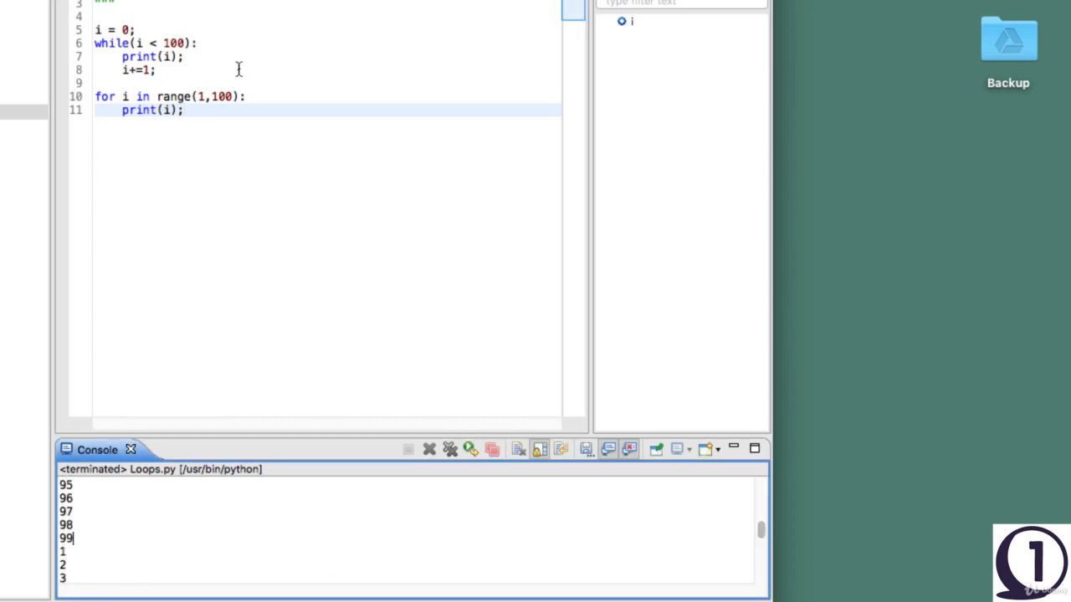
{"action": "left_click", "coordinate": [154, 43]}
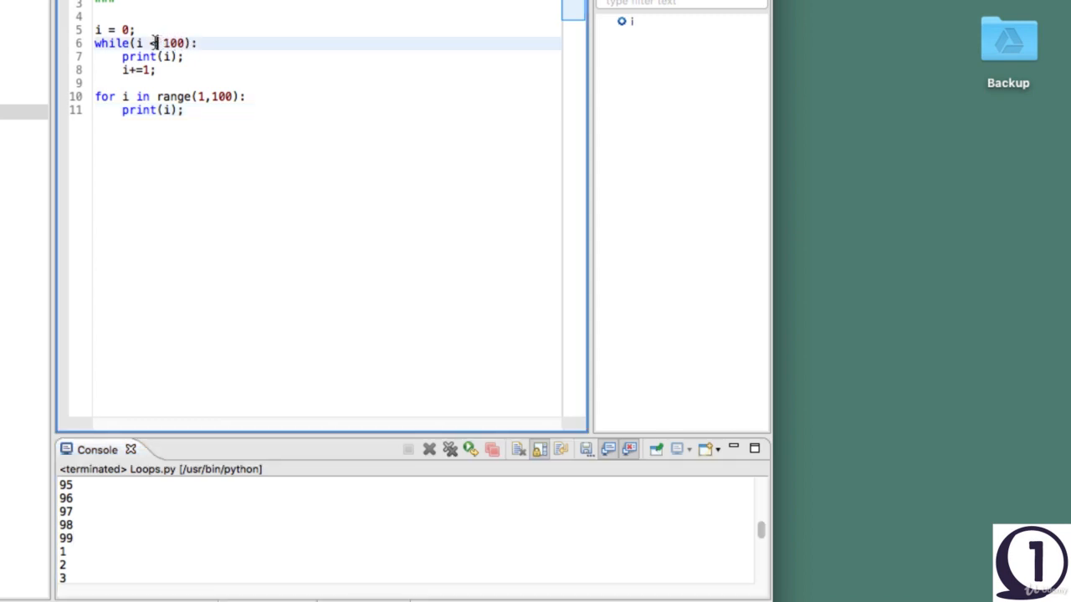
{"action": "mouse_move", "coordinate": [761, 529]}
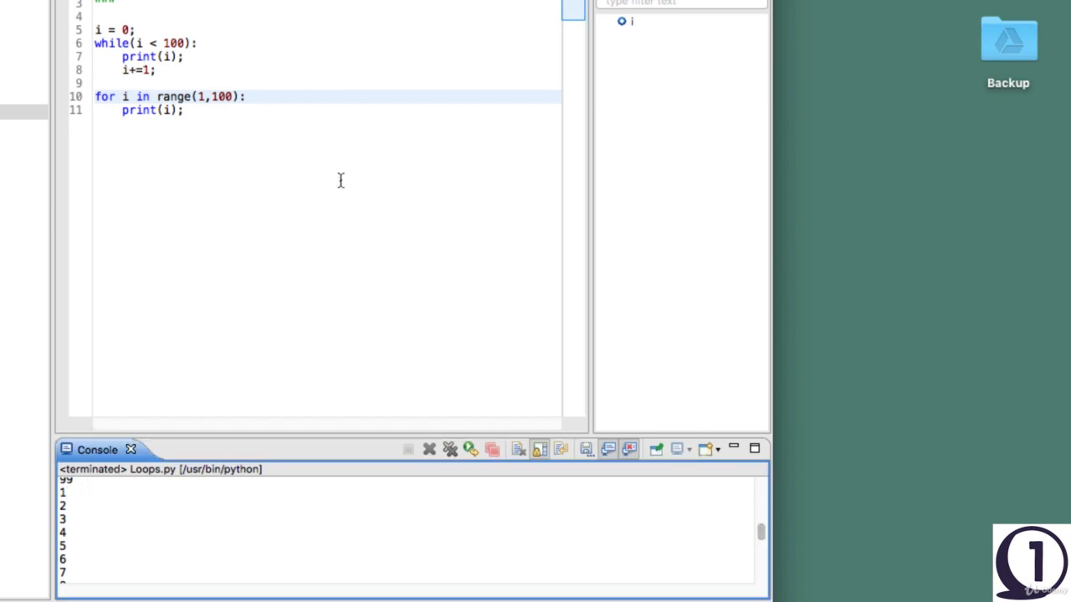
{"action": "scroll", "scroll_direction": "up", "scroll_amount": 3}
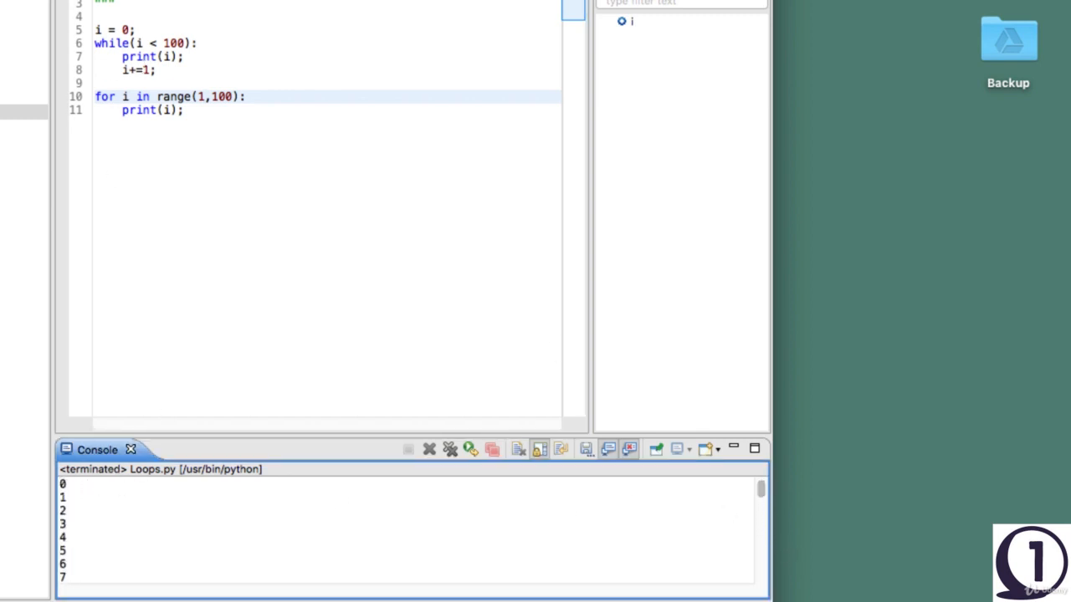